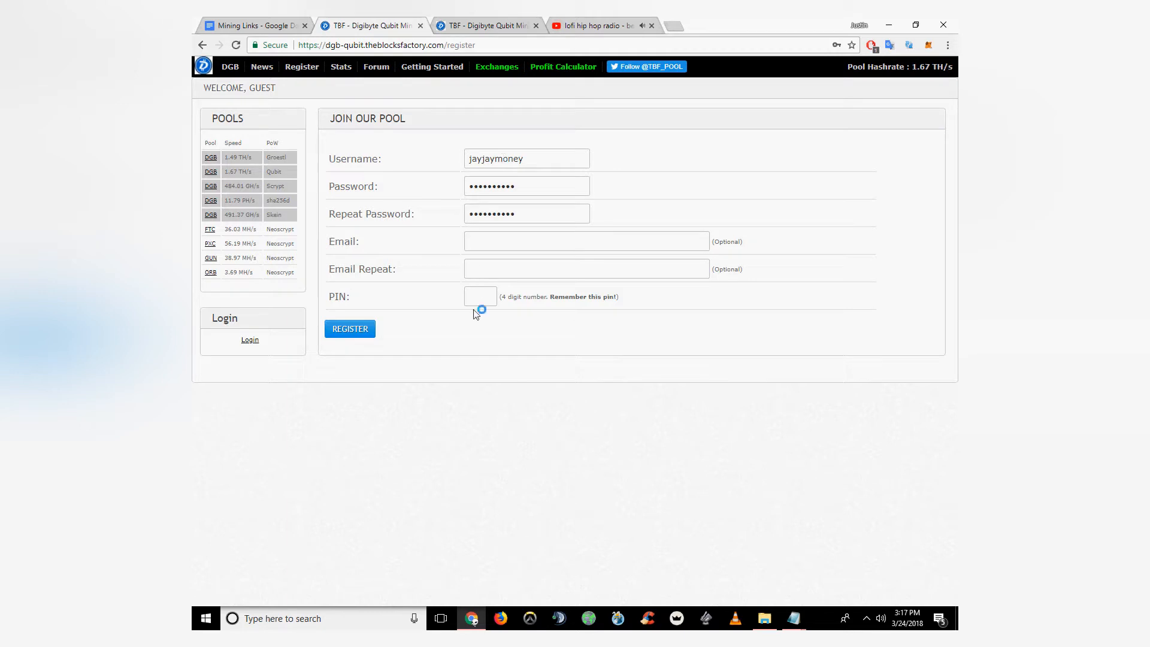
click(349, 328)
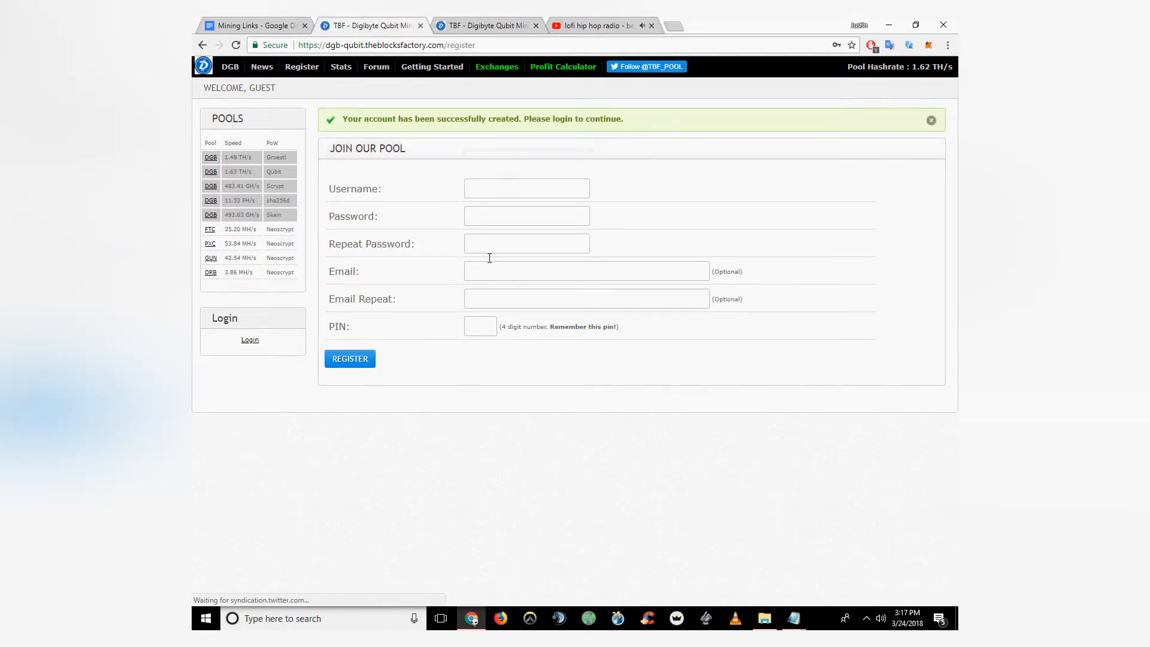
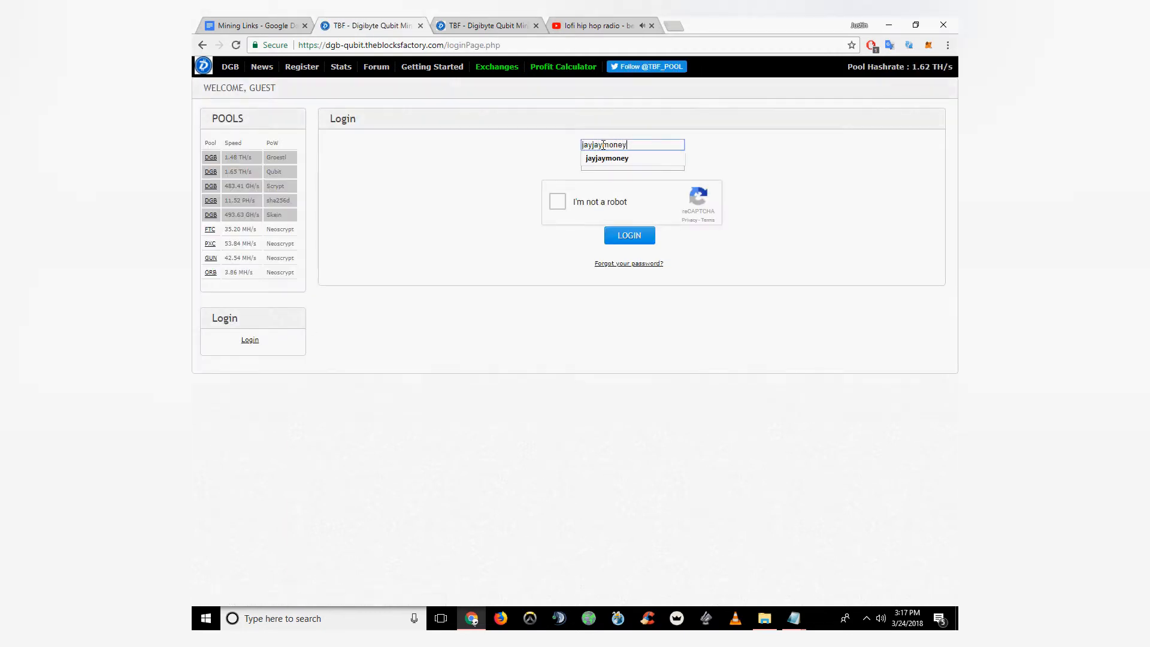
Log in, save the account payout settings and correct them after the PIN error
click(557, 201)
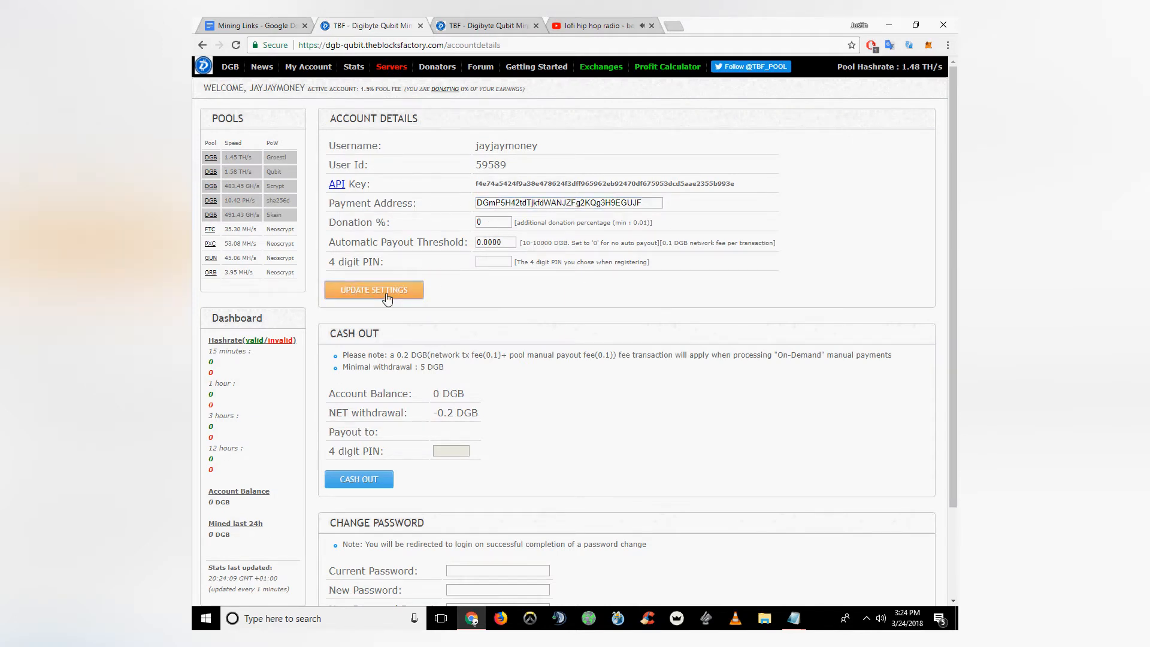
click(374, 289)
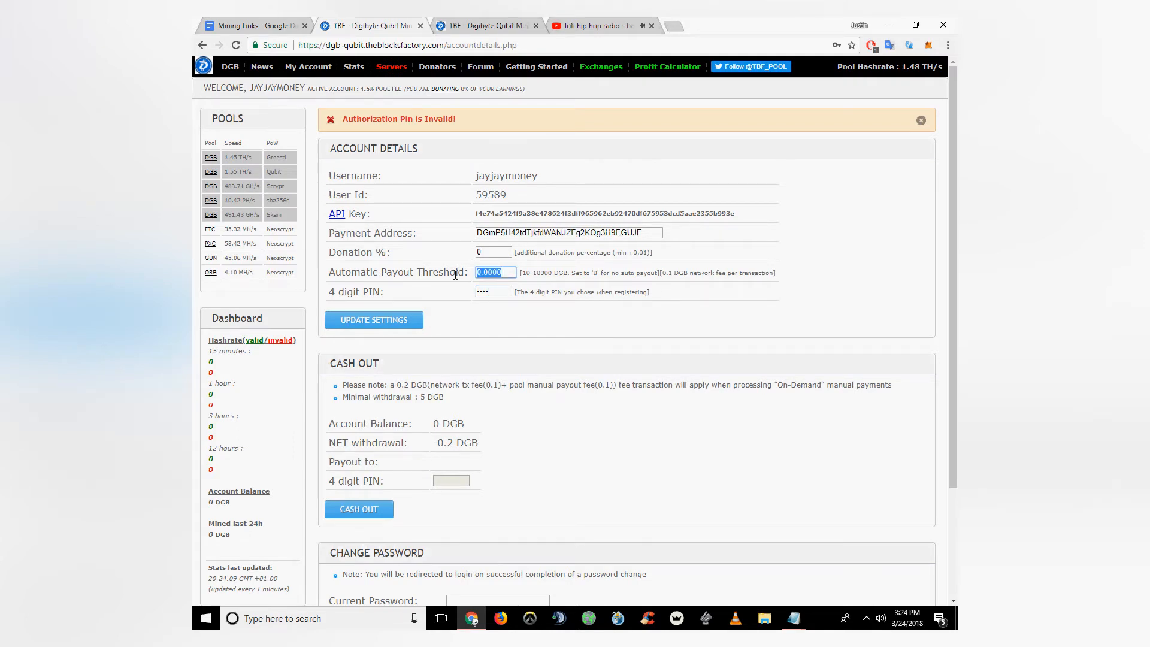
click(372, 319)
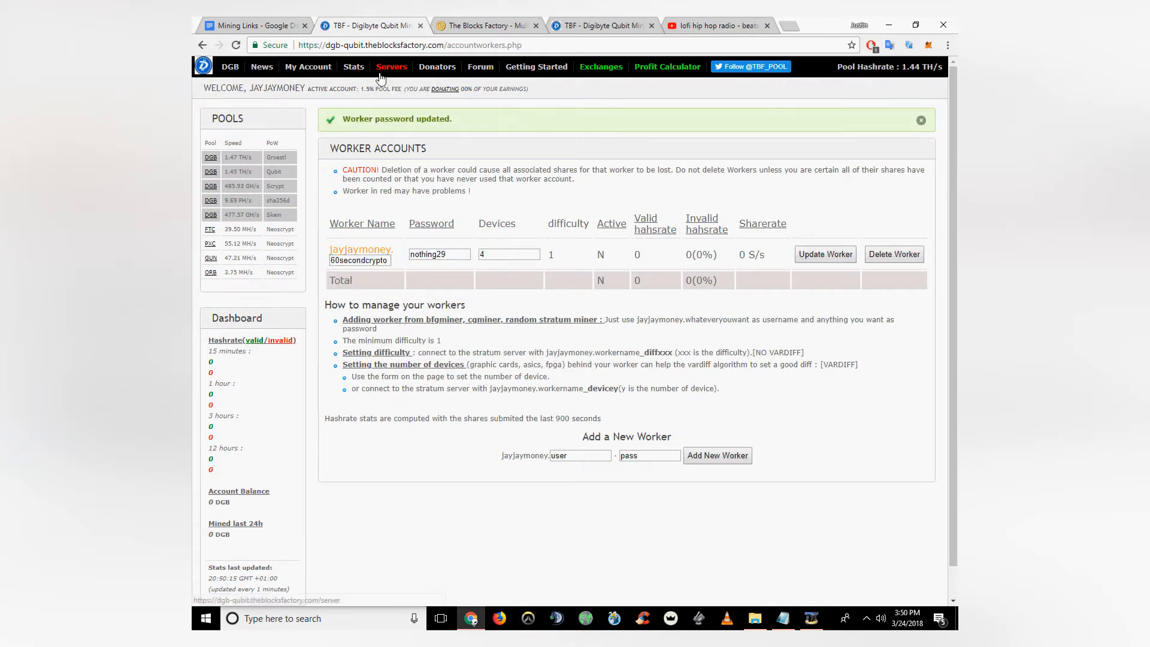
Return to the account page and view the Getting Started mining instructions
click(308, 67)
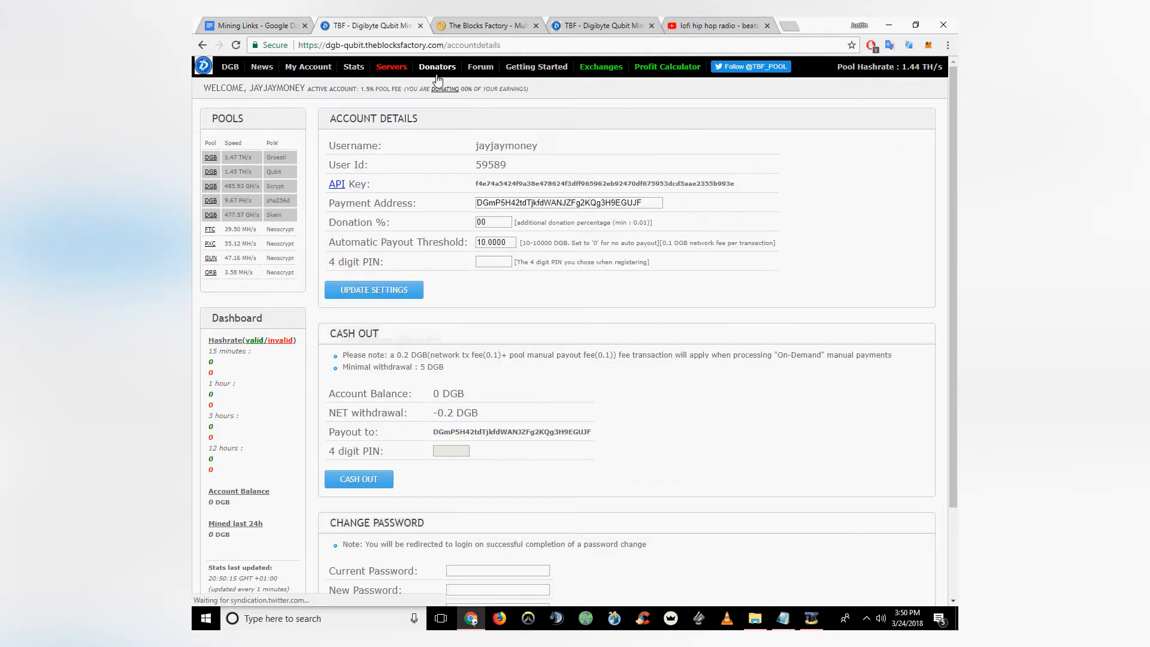
click(535, 67)
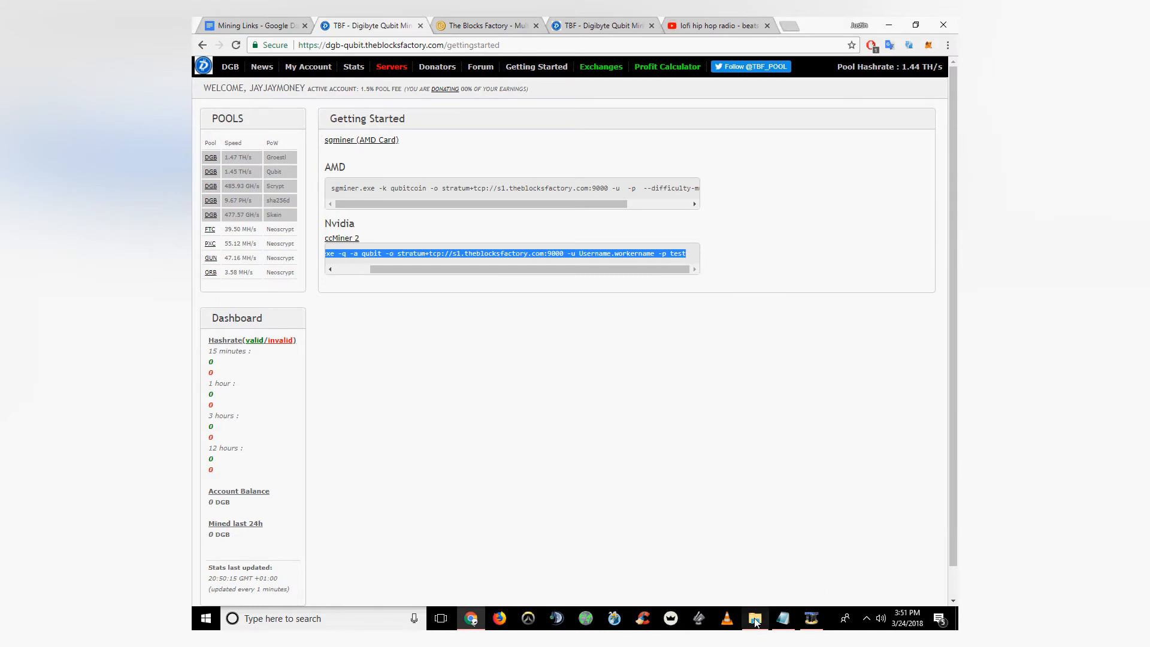
Create a new text document named RUN-DG in the ccminer folder and edit it
click(753, 618)
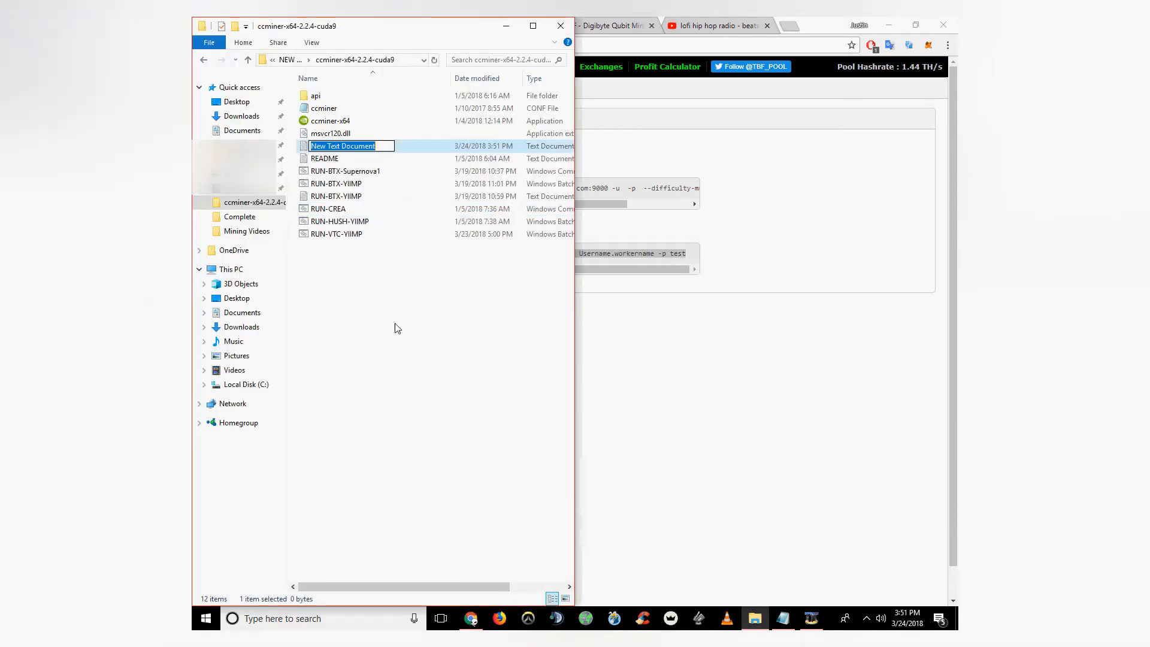
text(RUN-DG)
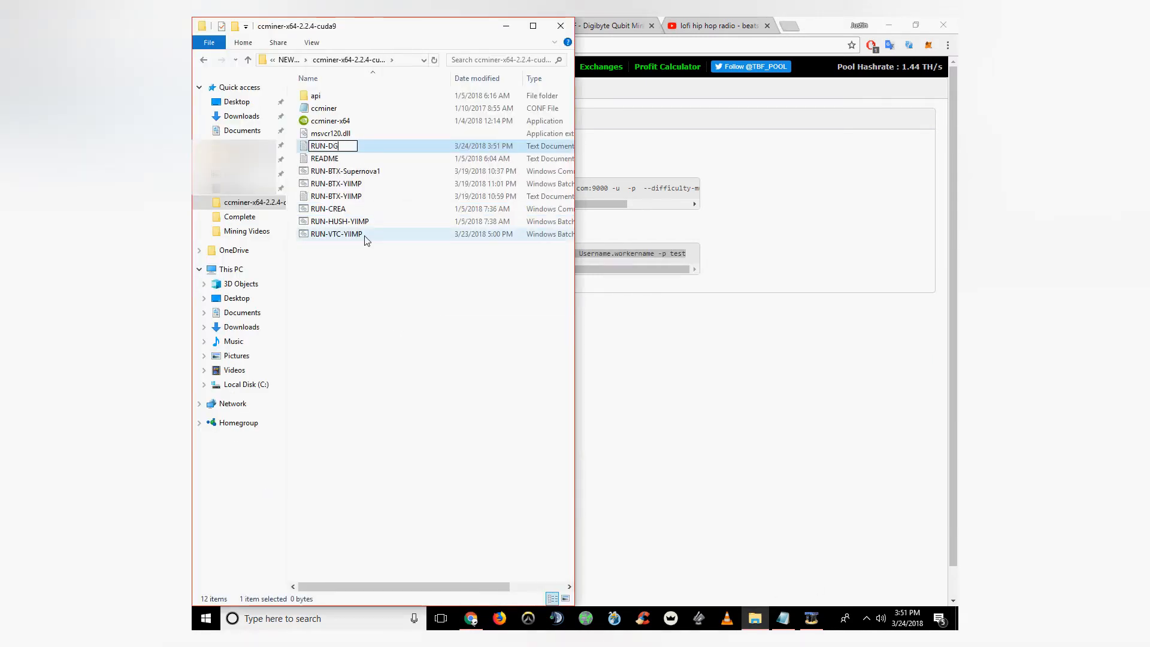
double_click(323, 145)
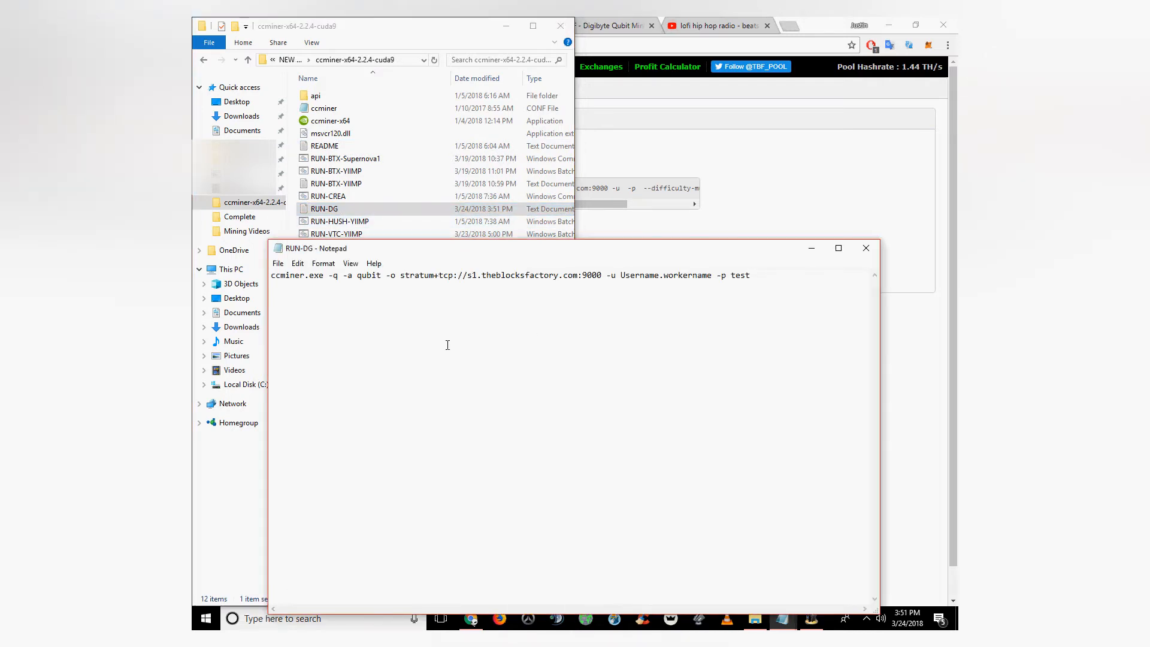
mouse_move(685, 310)
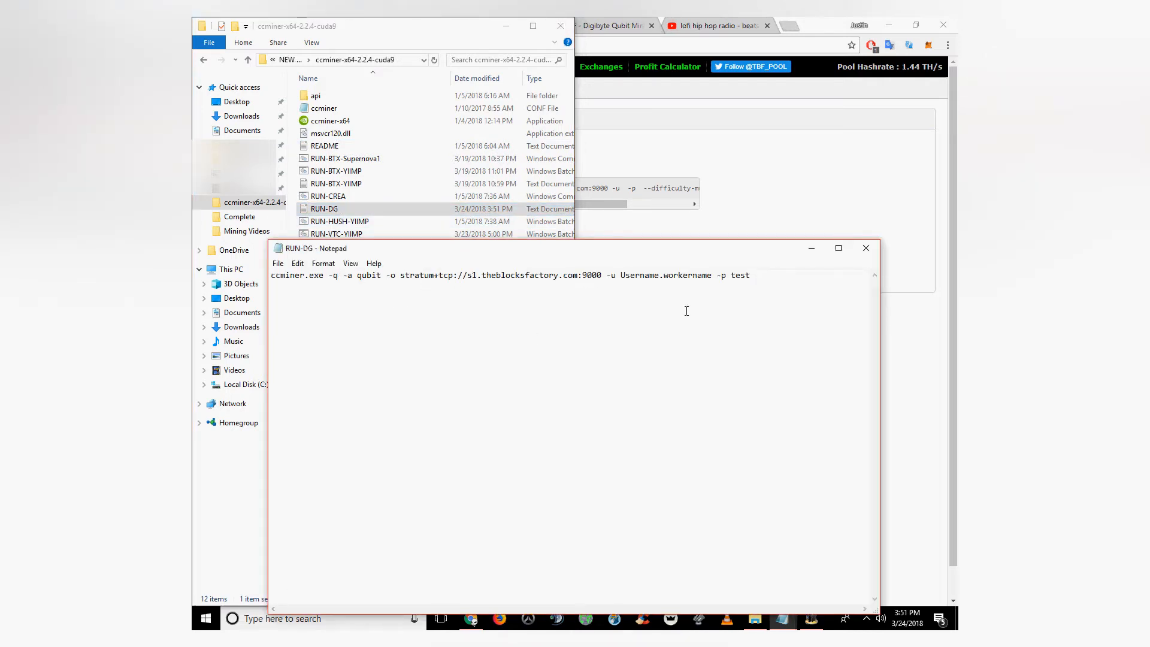
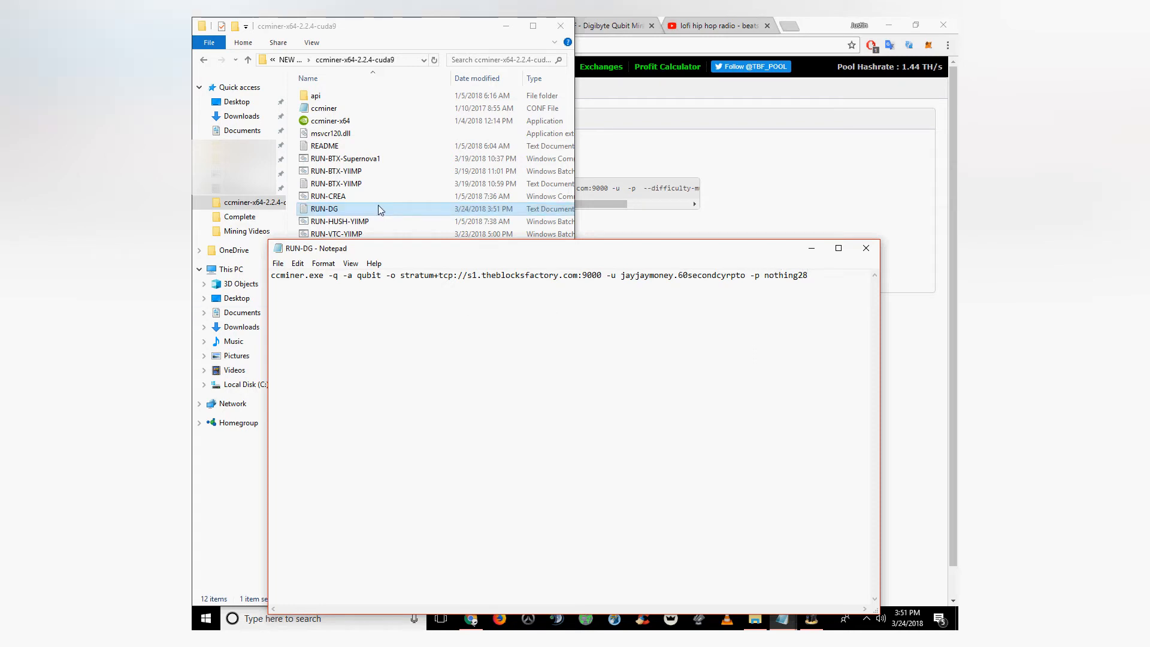
Copy 'ccminer-x64 -d 0,1,2,3' from RUN-BTX-YIIMP into the RUN-DG command
double_click(335, 171)
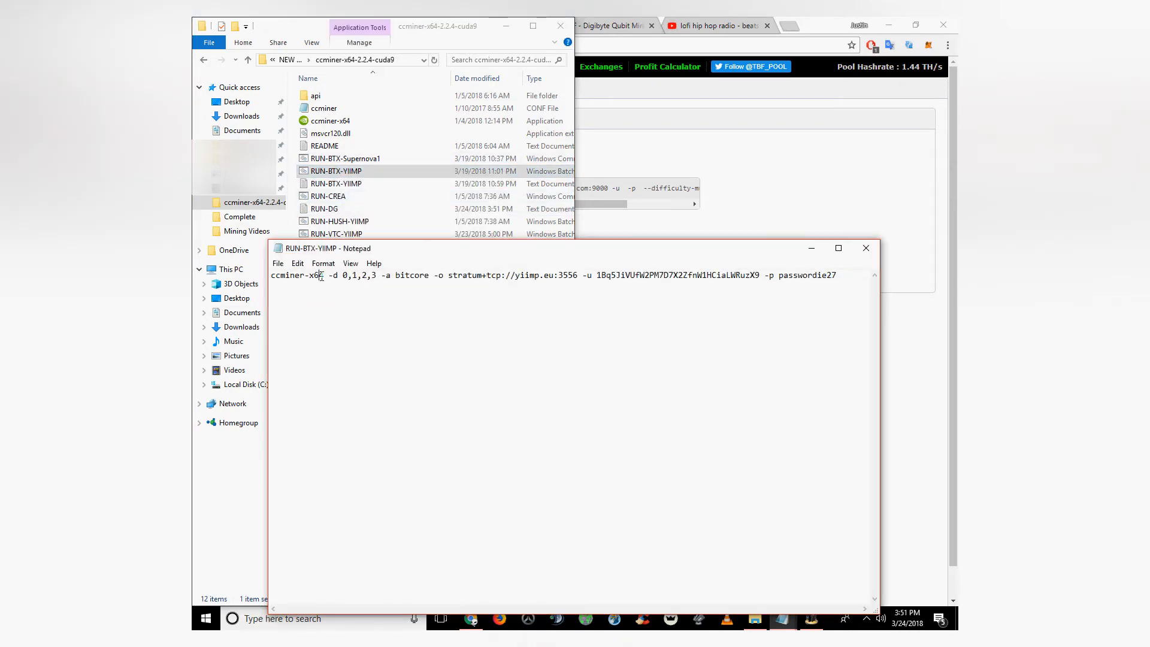
right_click(322, 275)
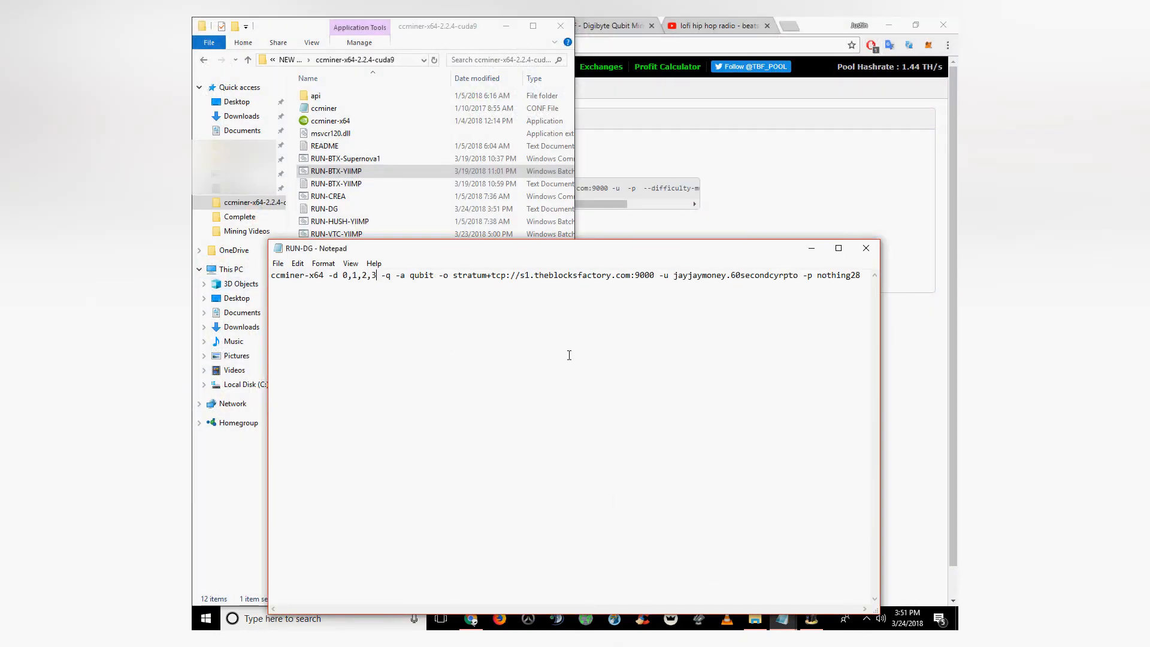
click(278, 264)
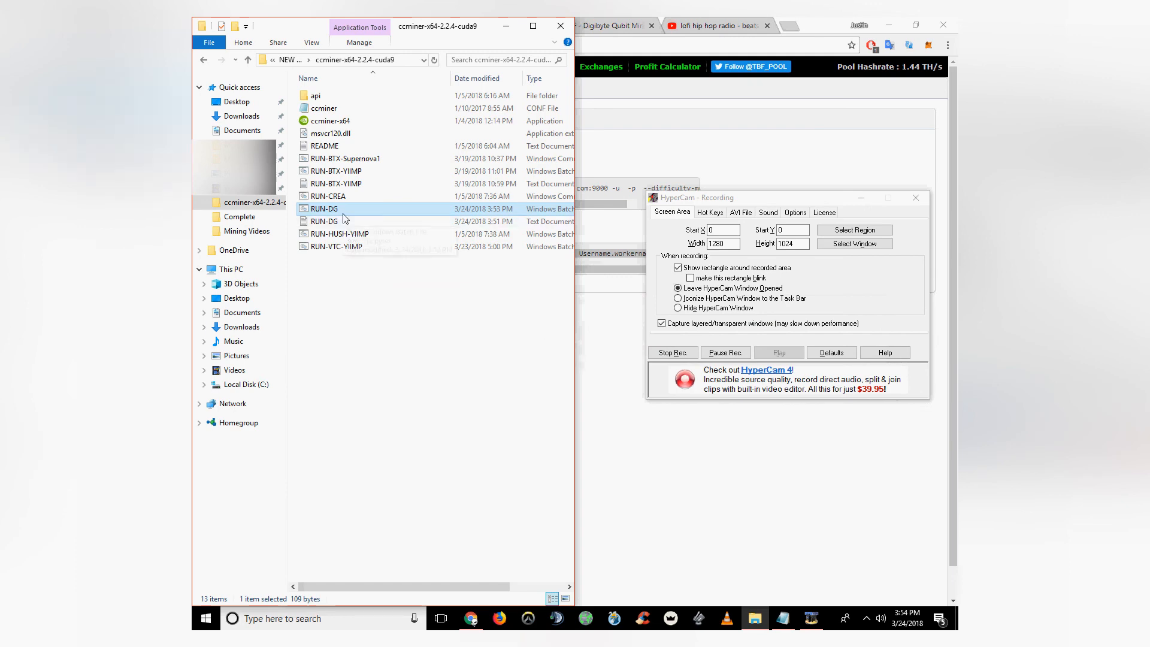
Run the saved RUN-DG batch file so ccminer starts mining qubit
double_click(323, 209)
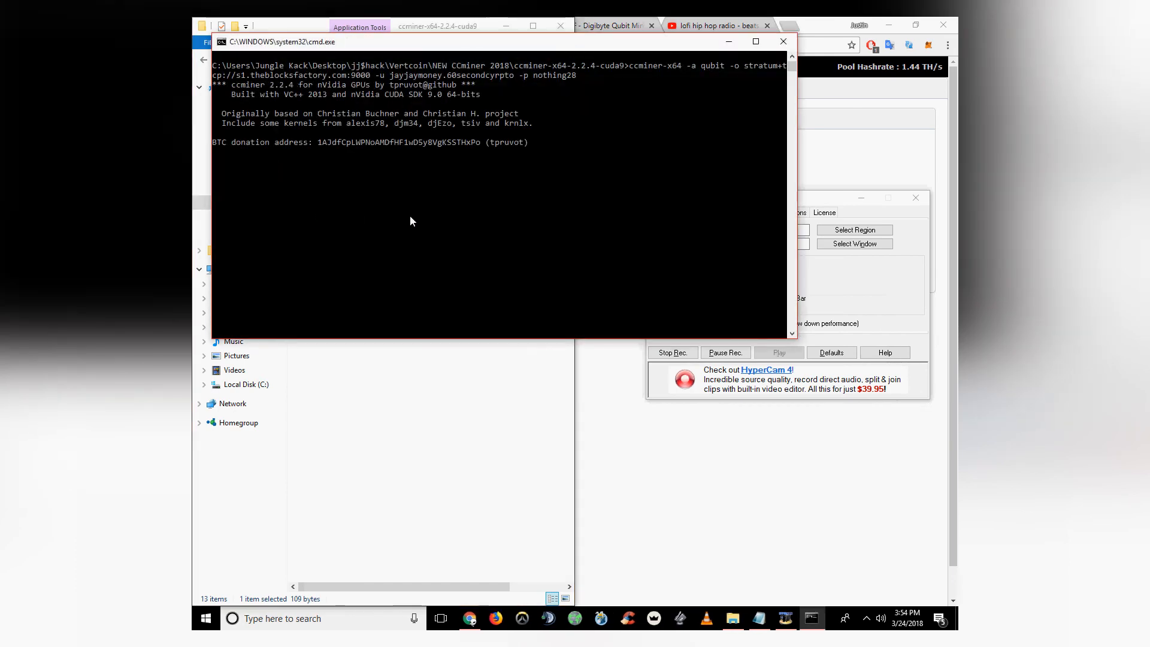